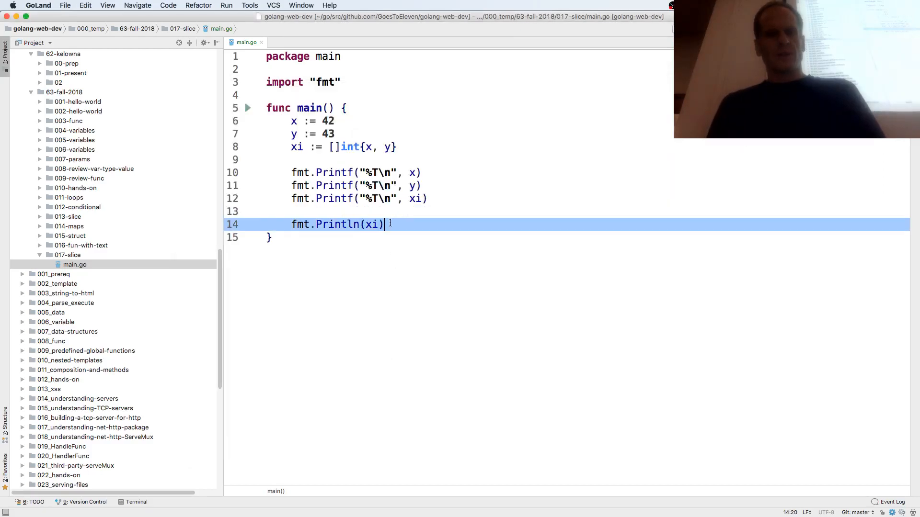
Step: Declare string variables a := "James" and b := "Jenny" in main.go
type("a")
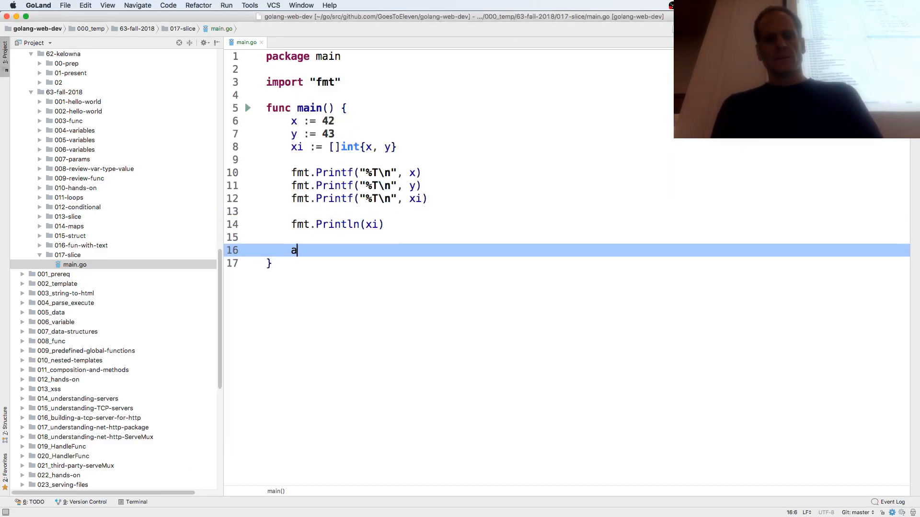
type(":= \"James")
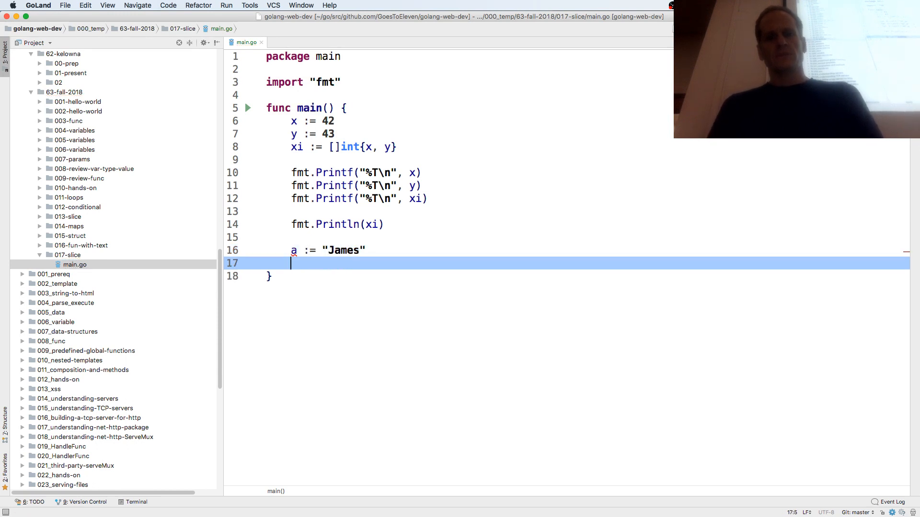
type("b :=")
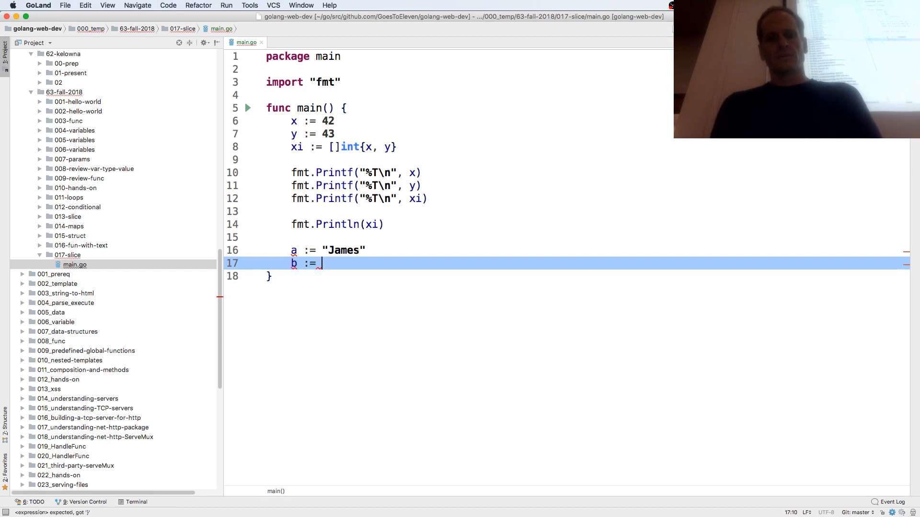
type("\"Jenny\"")
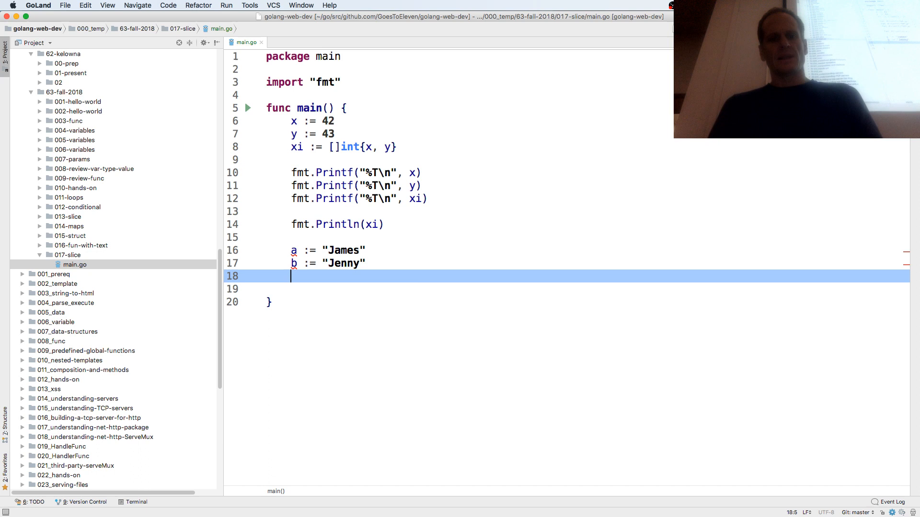
Step: Declare the slice xs := []string{a, b} and begin a fmt.Printf call
type("xs :=")
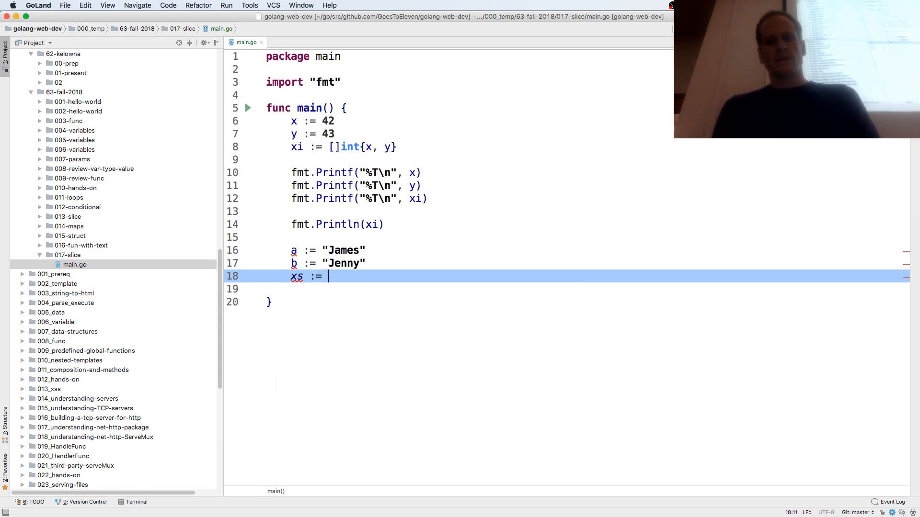
type("[]")
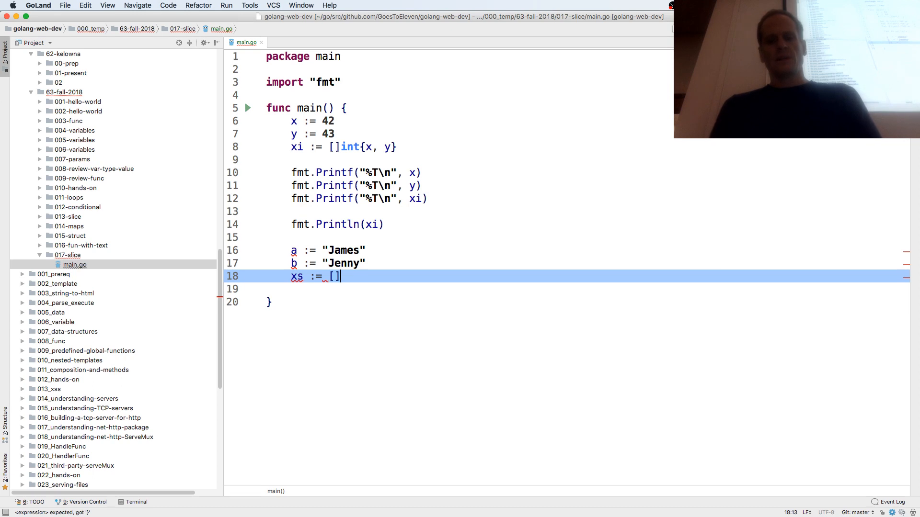
type("string{")
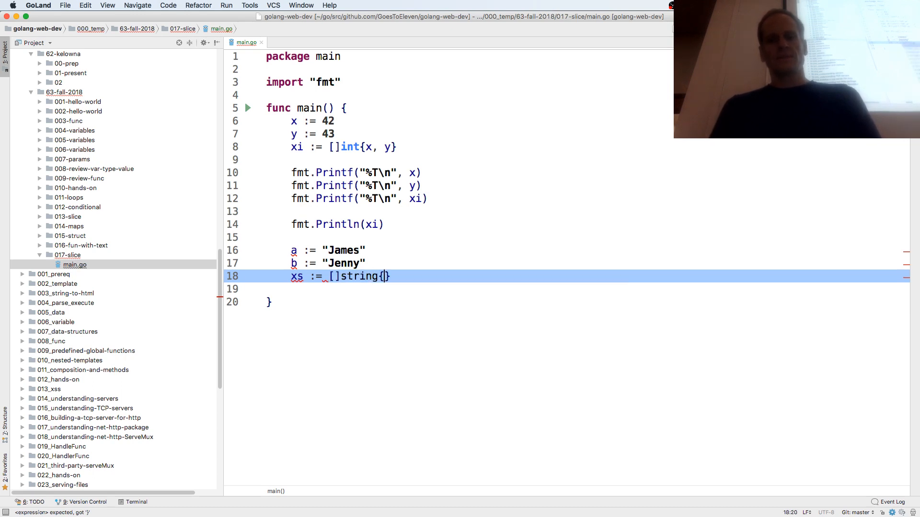
type("a")
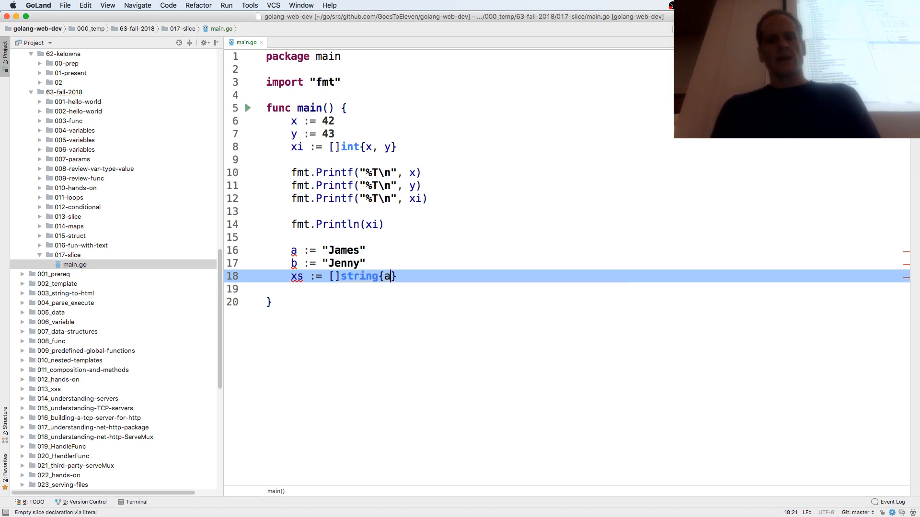
type(",")
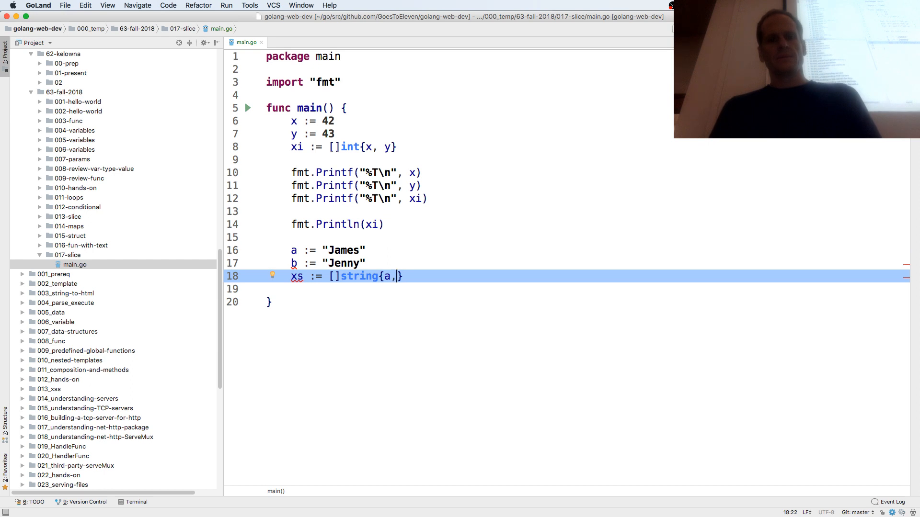
type("b")
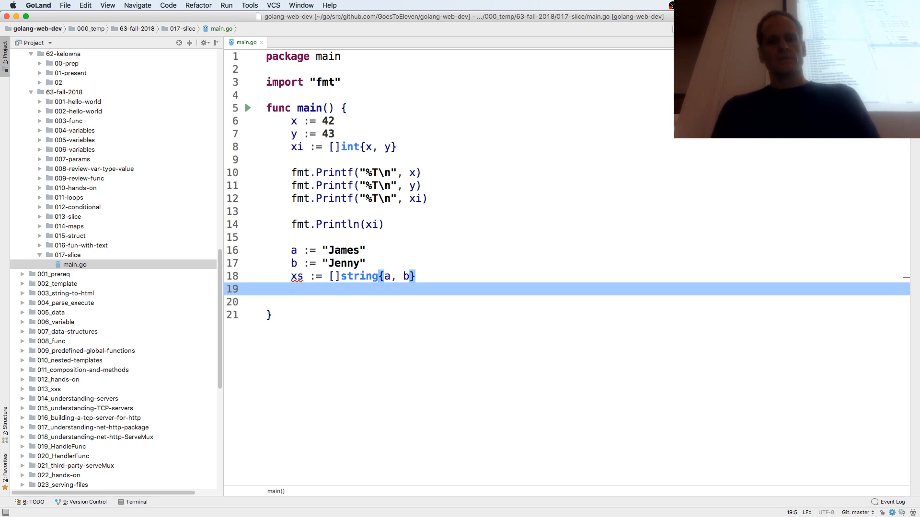
type("fmt.Printf(")
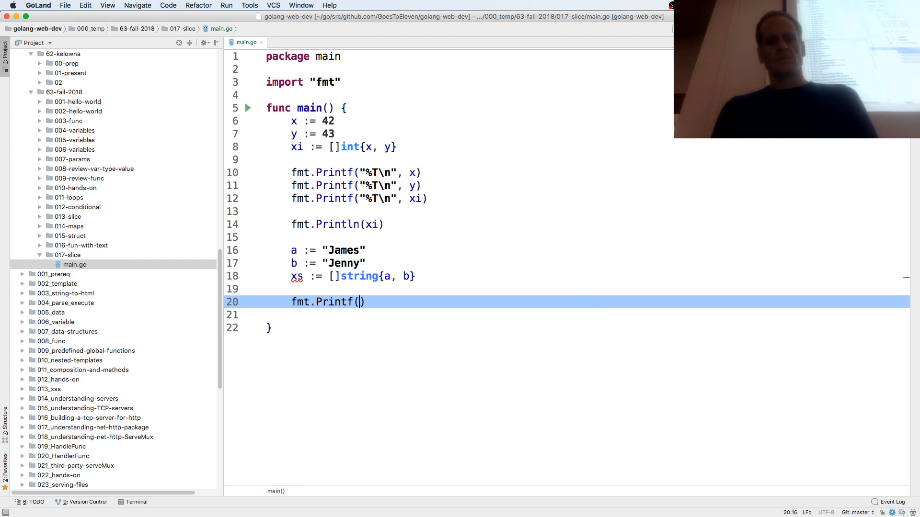
Step: Print the types of a, b and xs with "%T\n", then add fmt.Println(xs)
type("\"%q\"")
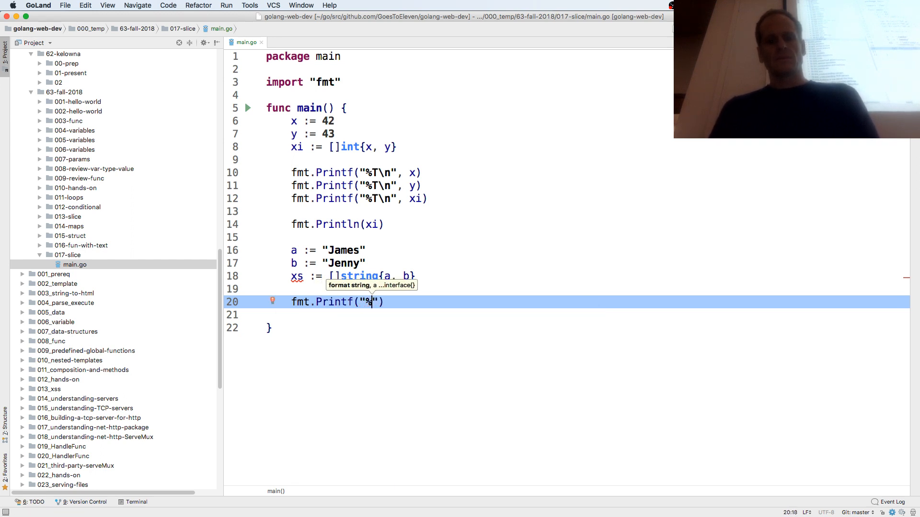
type("T")
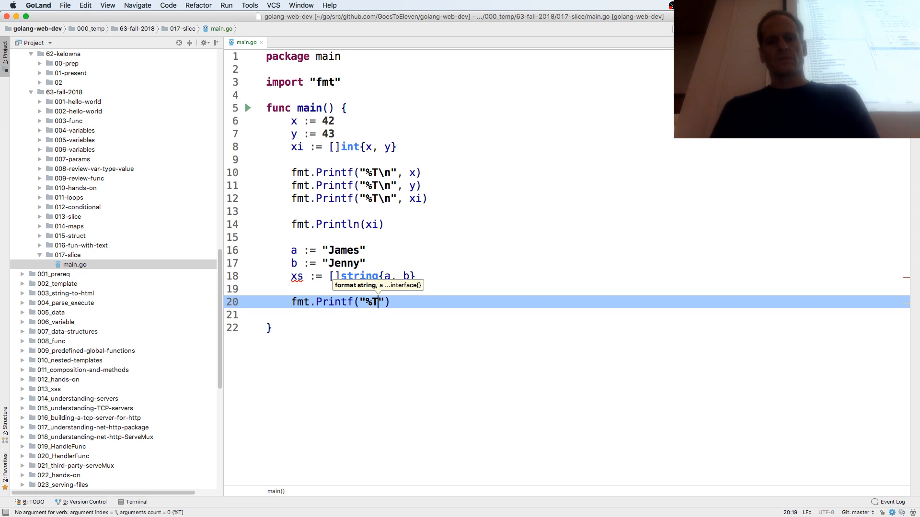
type("\\n\", a")
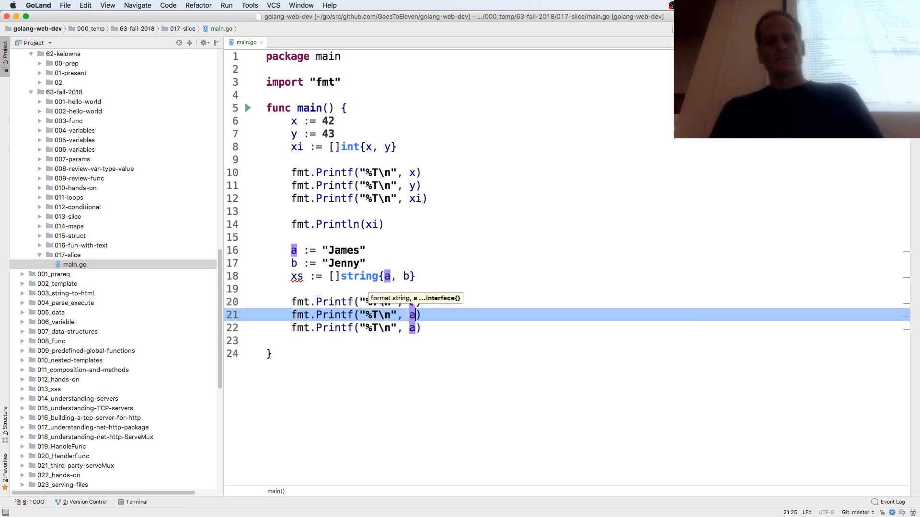
type("b")
left_click(599, 328)
type("xs")
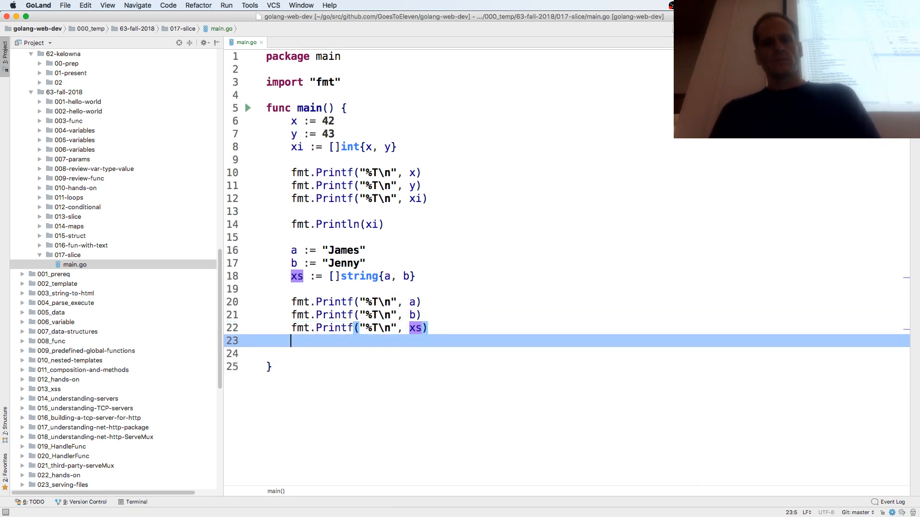
type("fmt.Println")
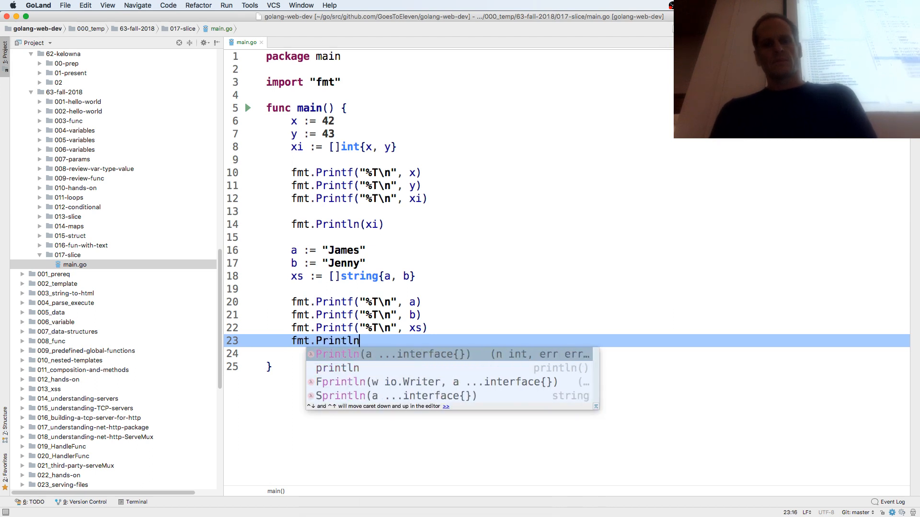
type("(xs)")
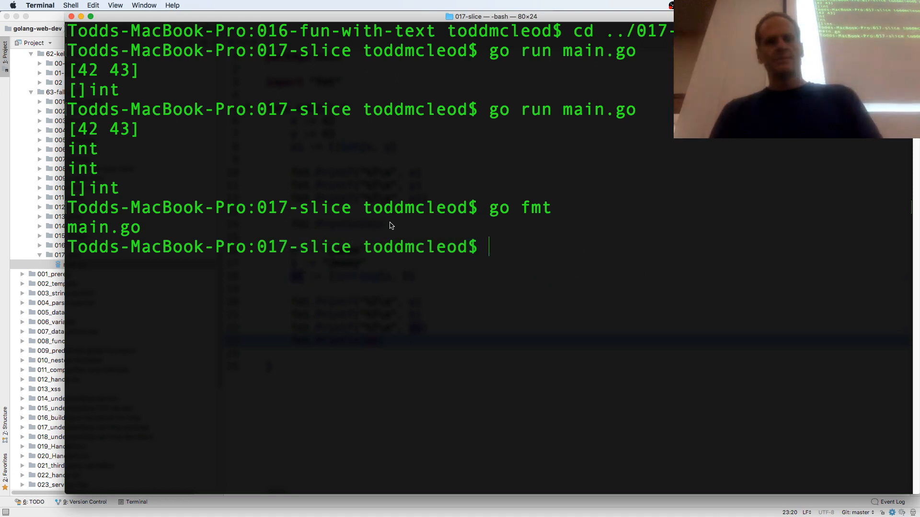
Step: Run go fmt in Terminal to format main.go, then return to the xs line in GoLand
type("go fmt")
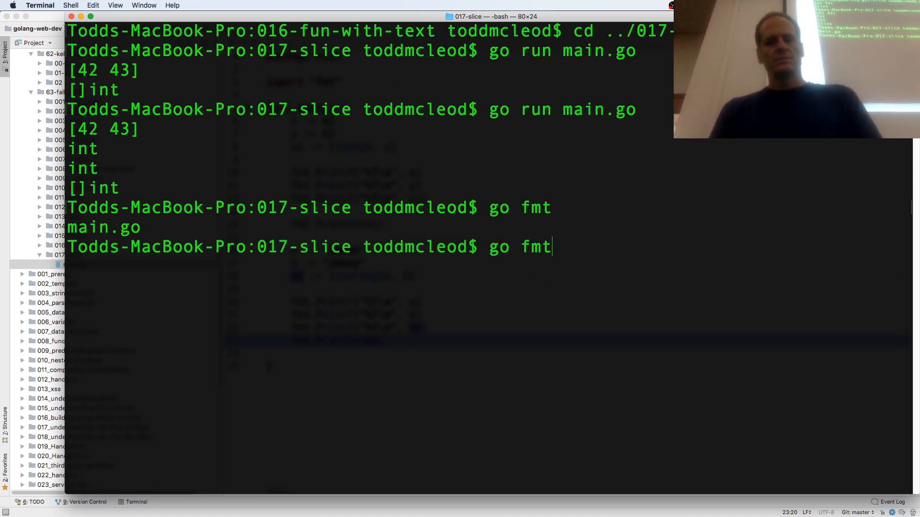
key("Return")
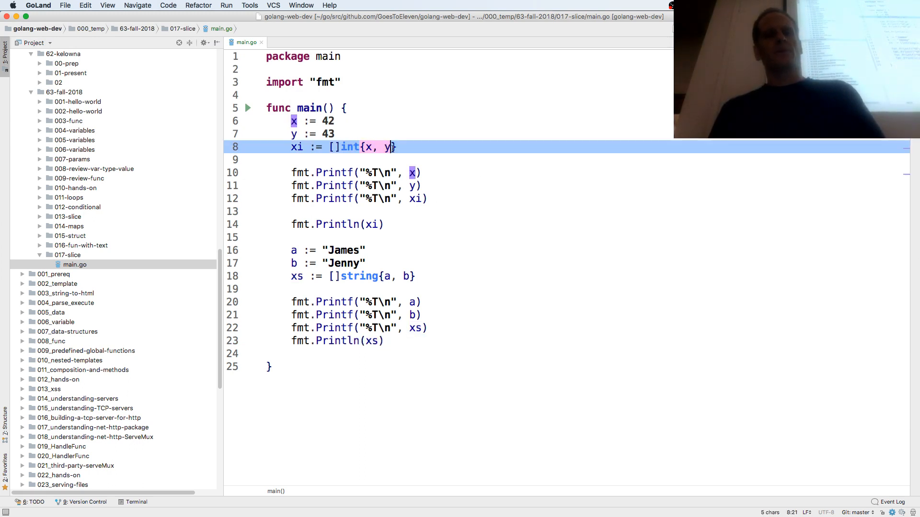
left_click(382, 276)
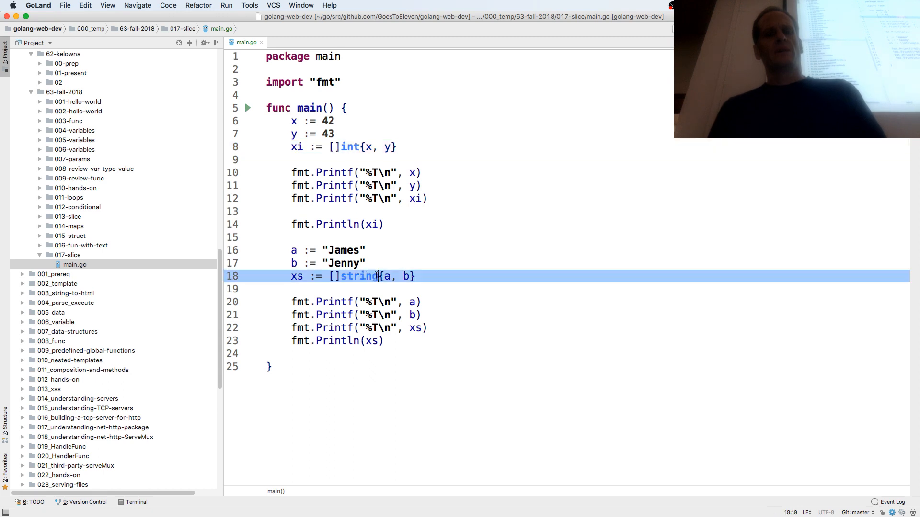